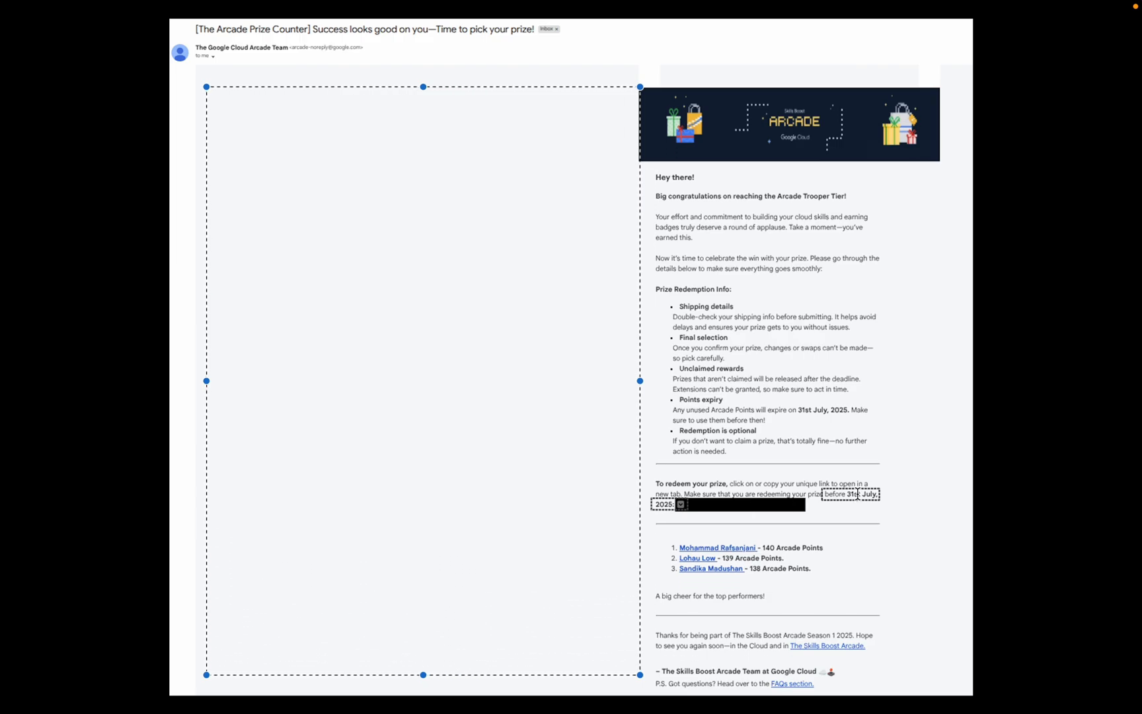
mouse_move(852, 497)
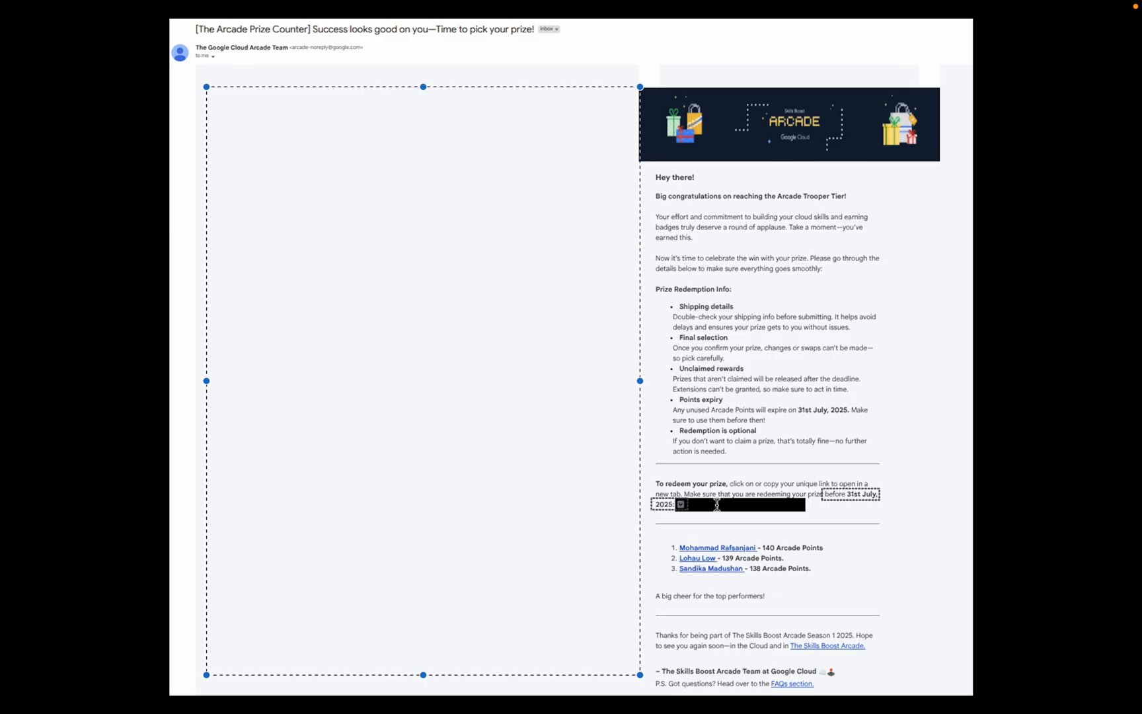
Choose size L for the Arcade Trooper Long Sleeved T-shirt on the prize redemption page.
click(718, 505)
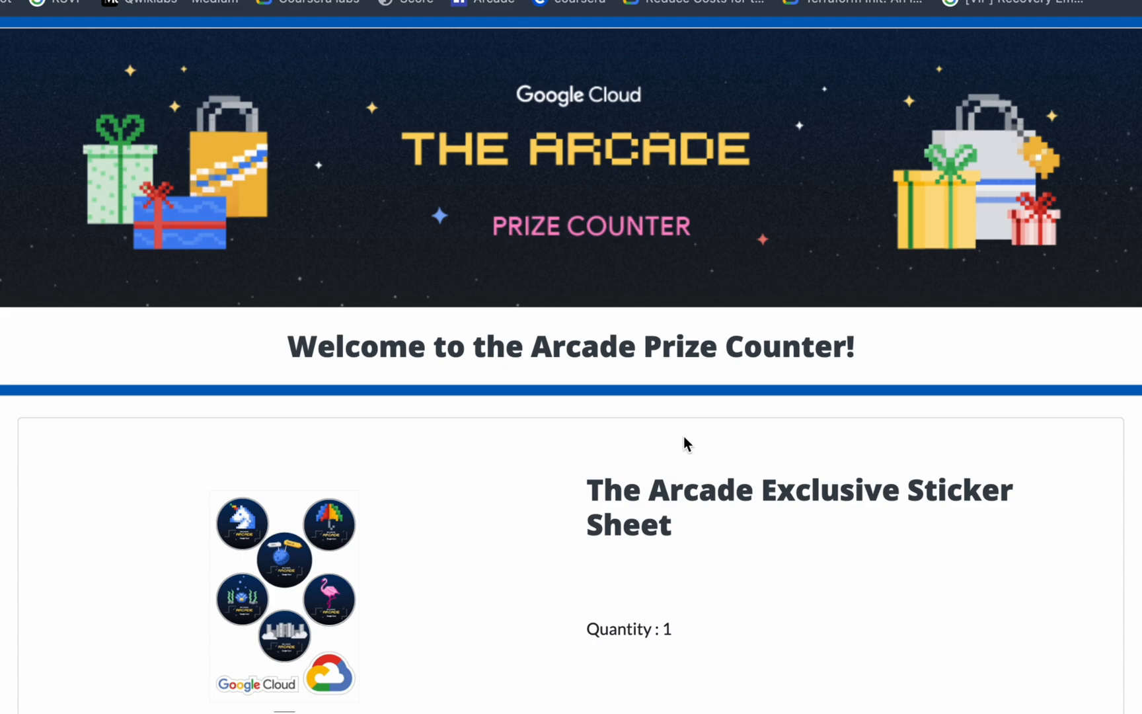
scroll(down, 3)
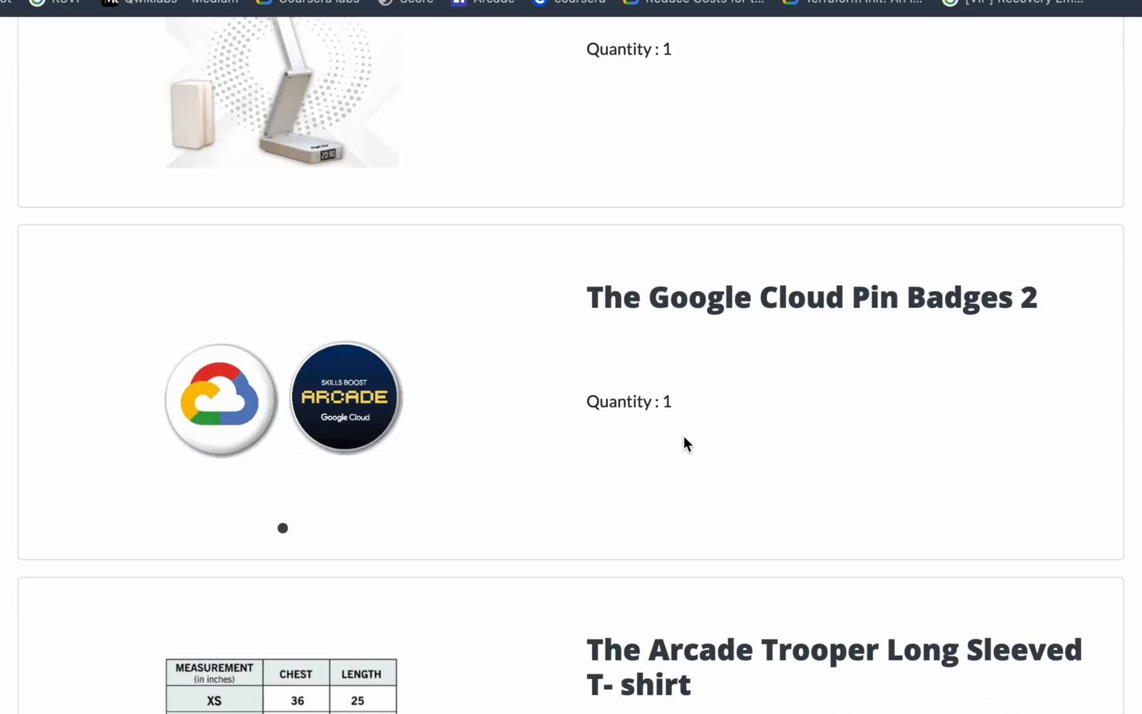
scroll(down, 3)
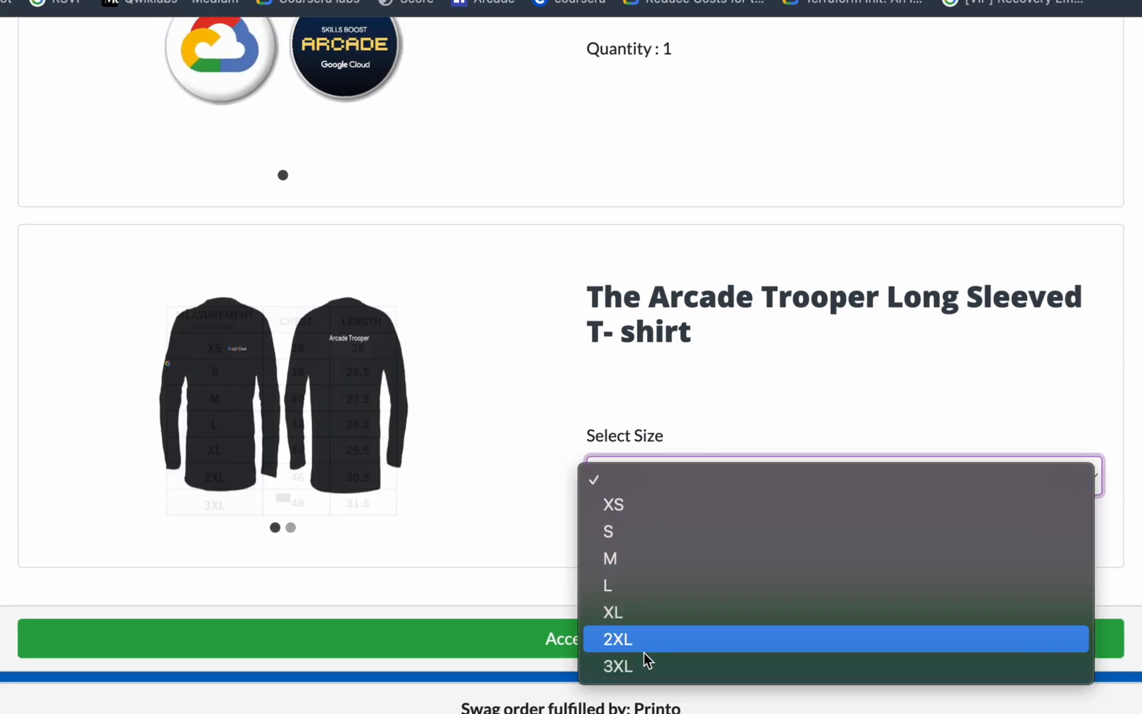
click(617, 667)
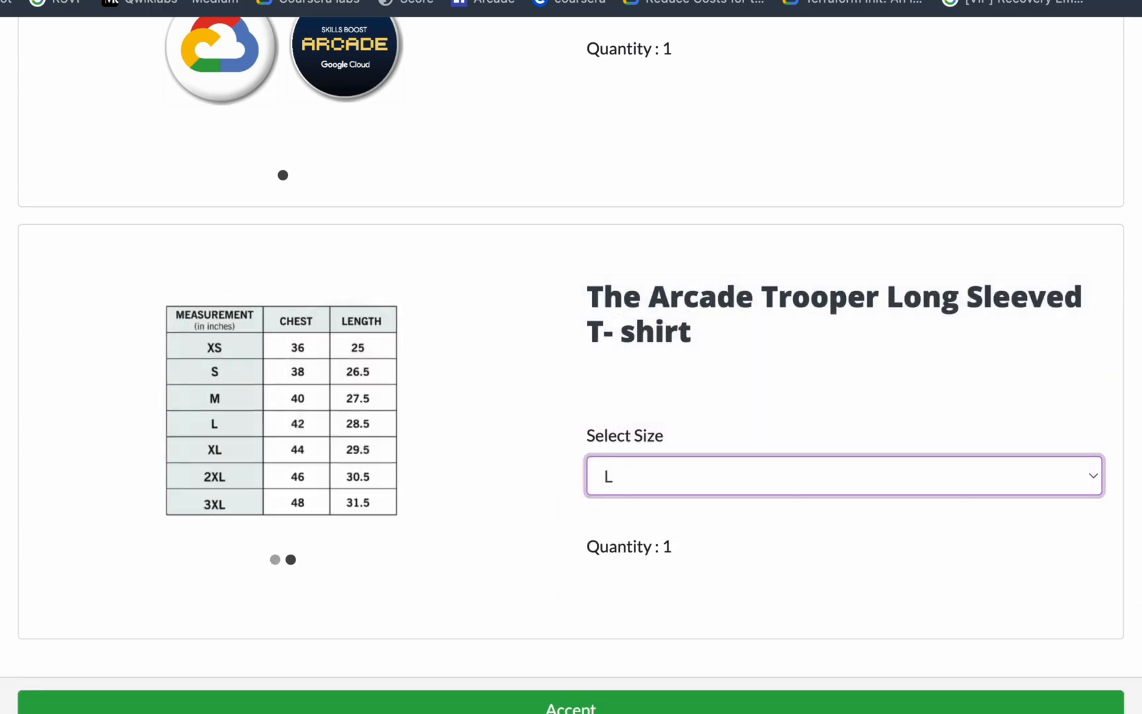
Accept the prizes and submit the Delivery Location form via Deliver Here to place the order.
click(570, 706)
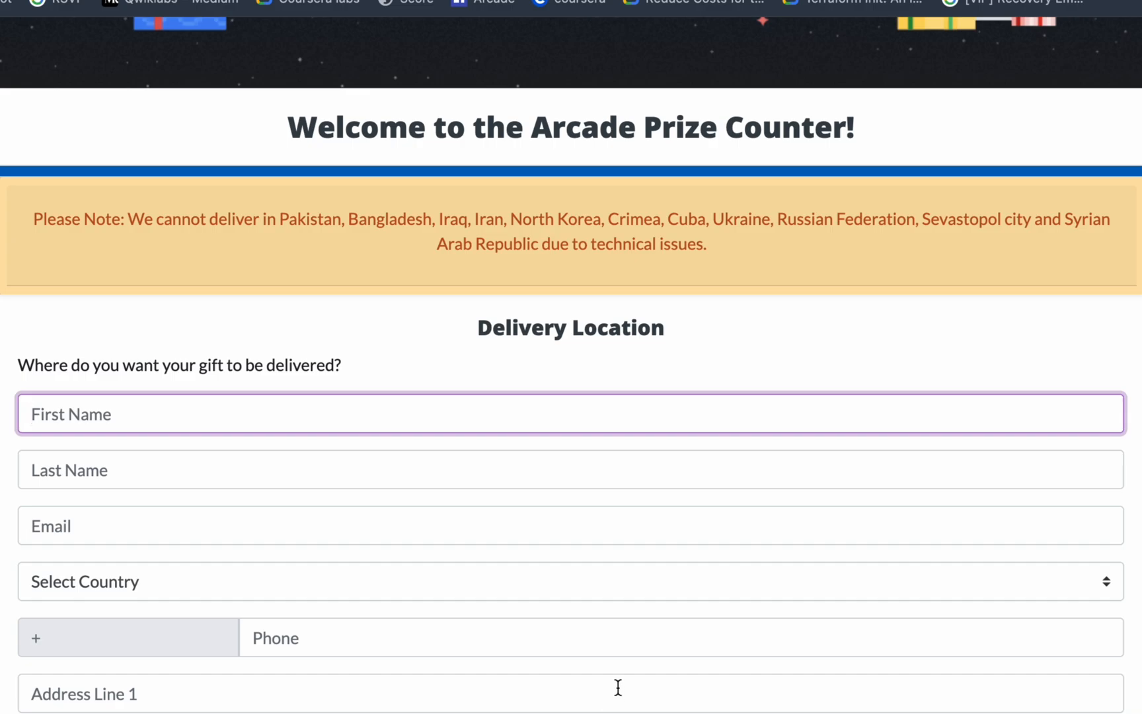
scroll(down, 3)
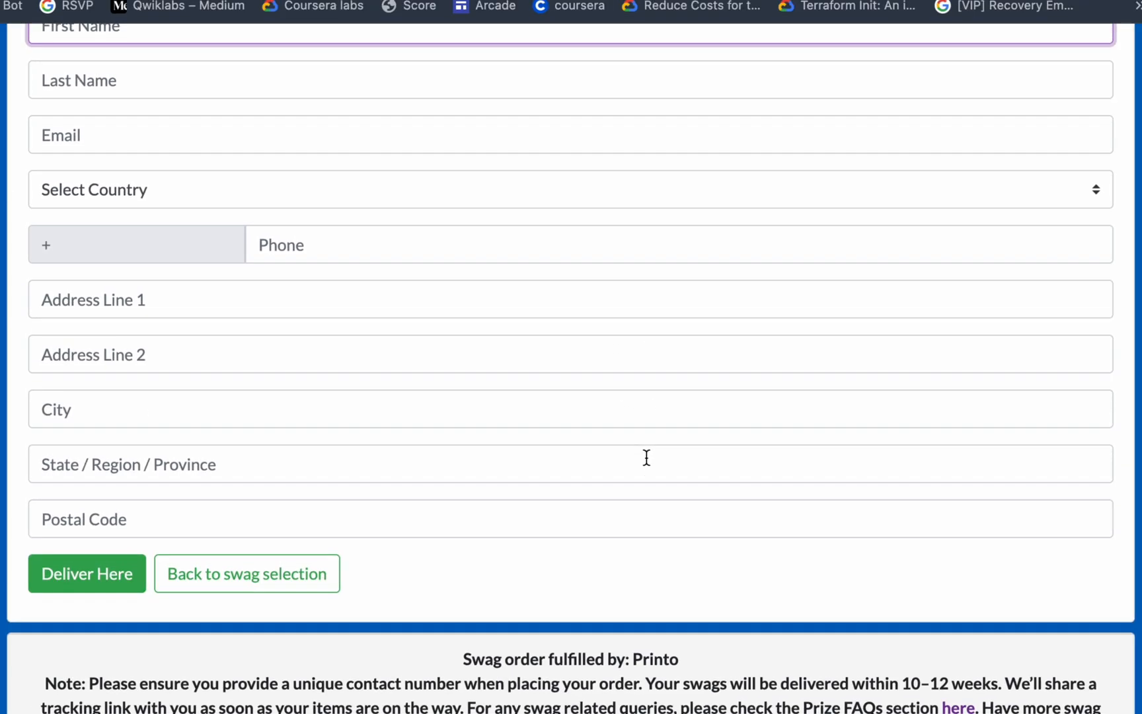
scroll(up, 3)
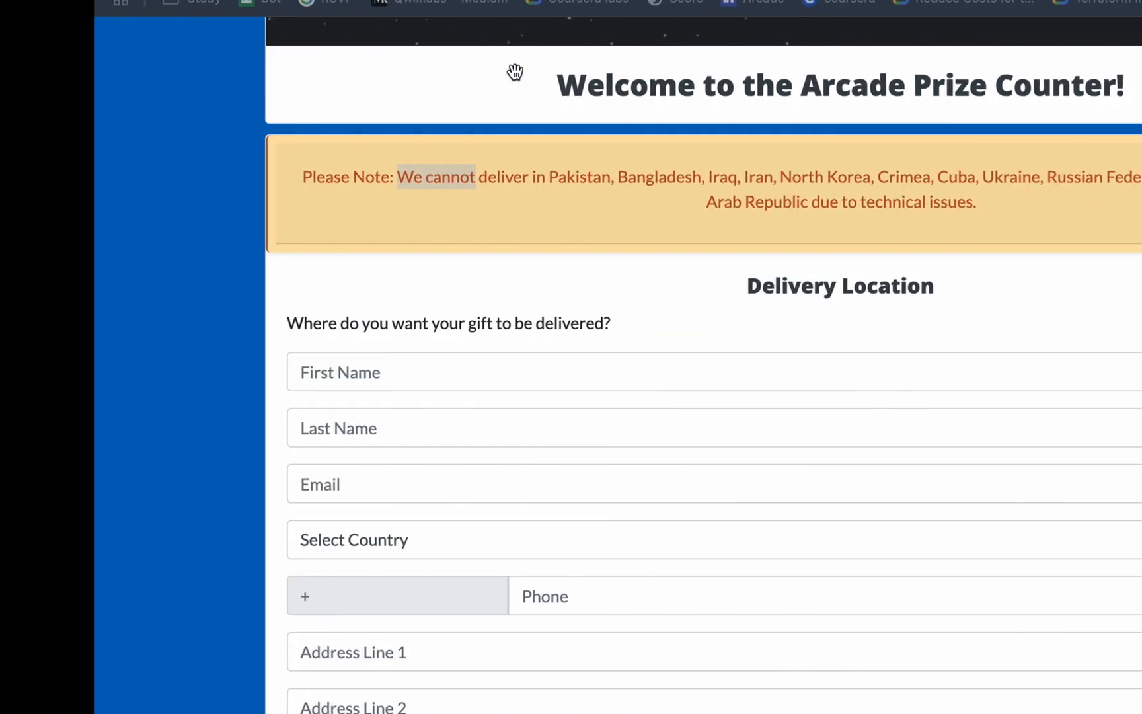
scroll(down, 3)
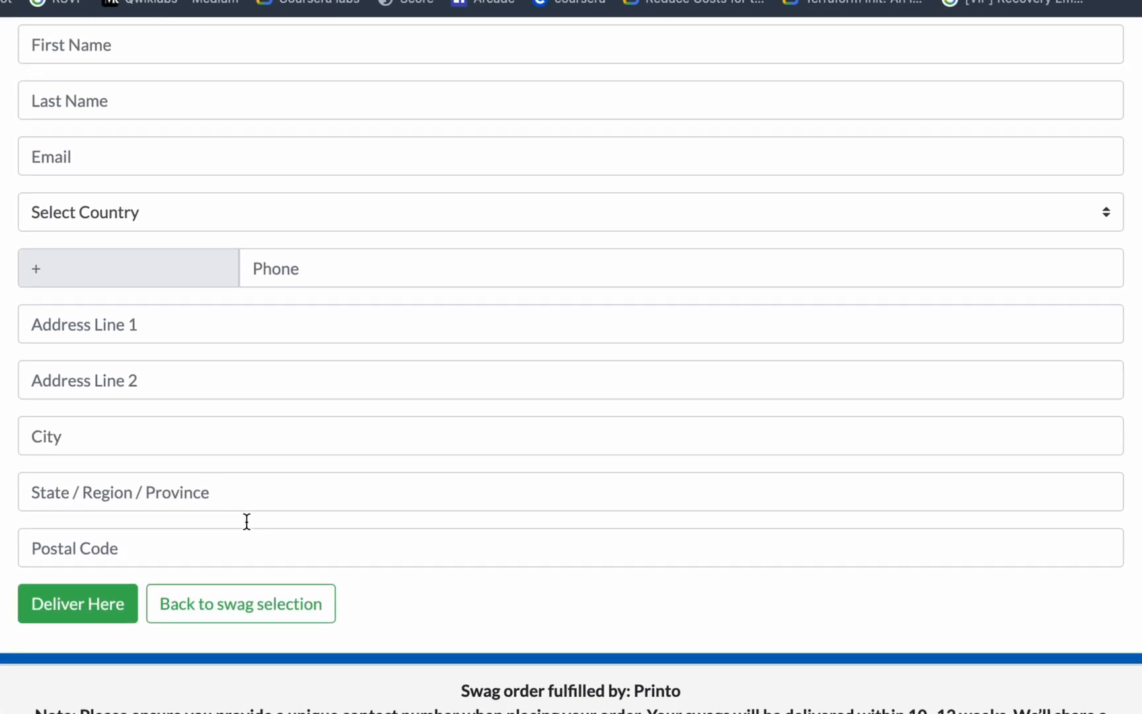
mouse_move(78, 635)
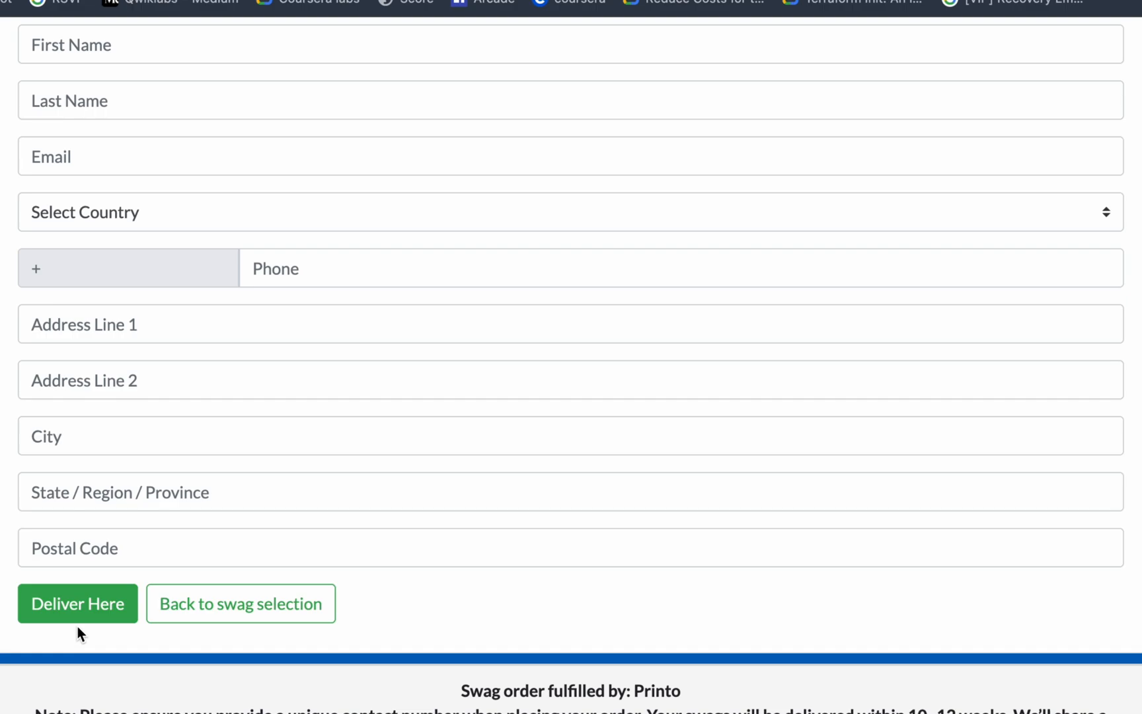
click(78, 604)
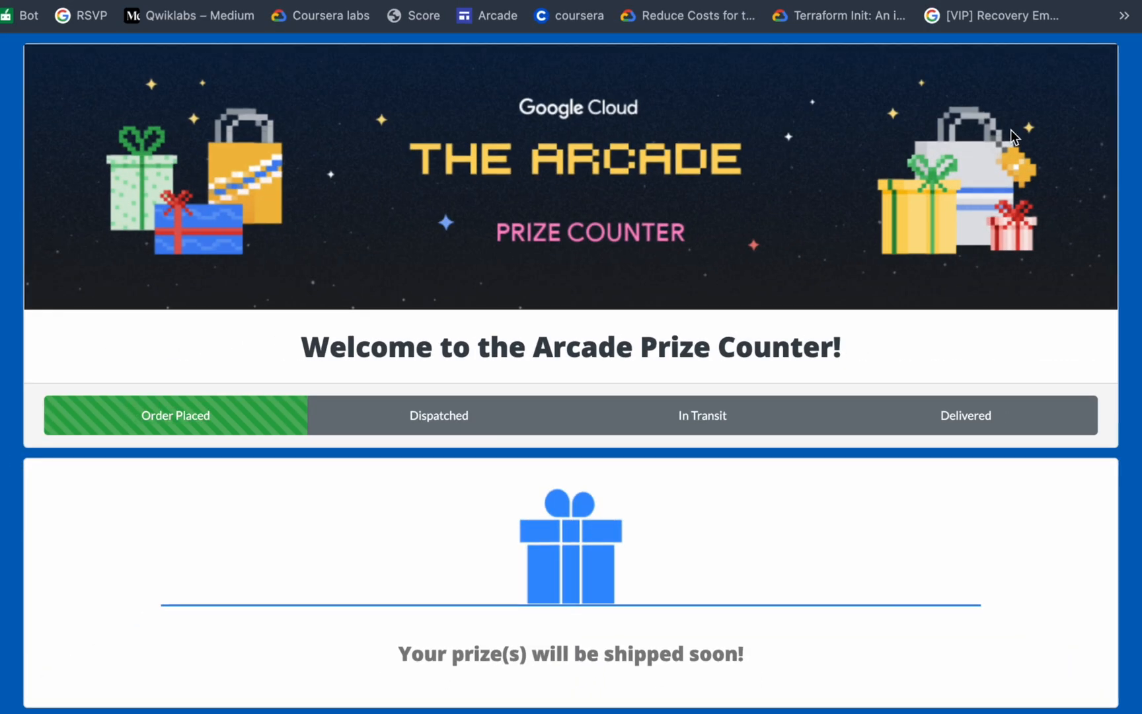